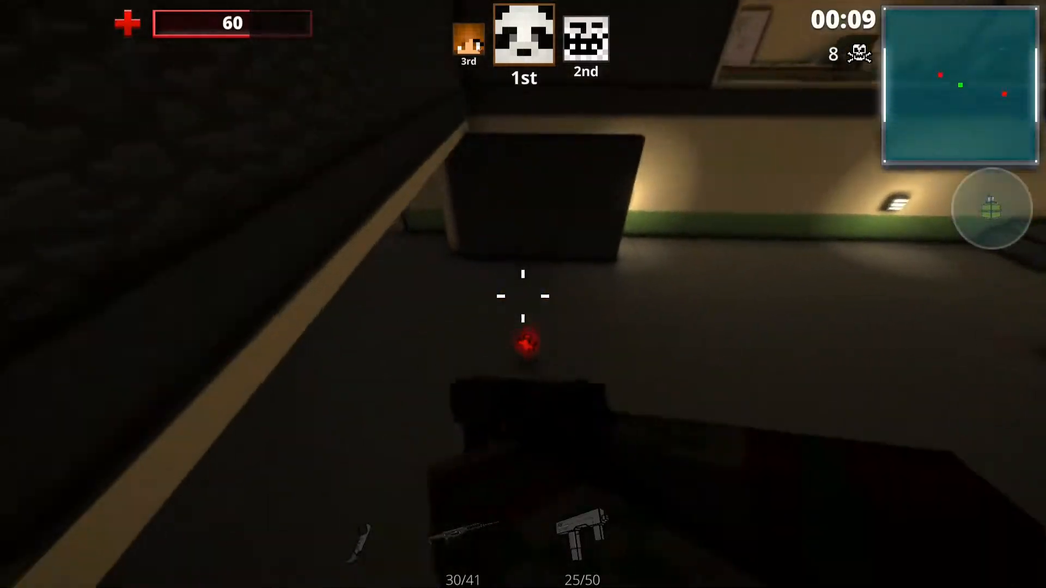
Choose HD60 S as the product and reach its Windows downloads listing Game Capture 3.7.
left_click(523, 297)
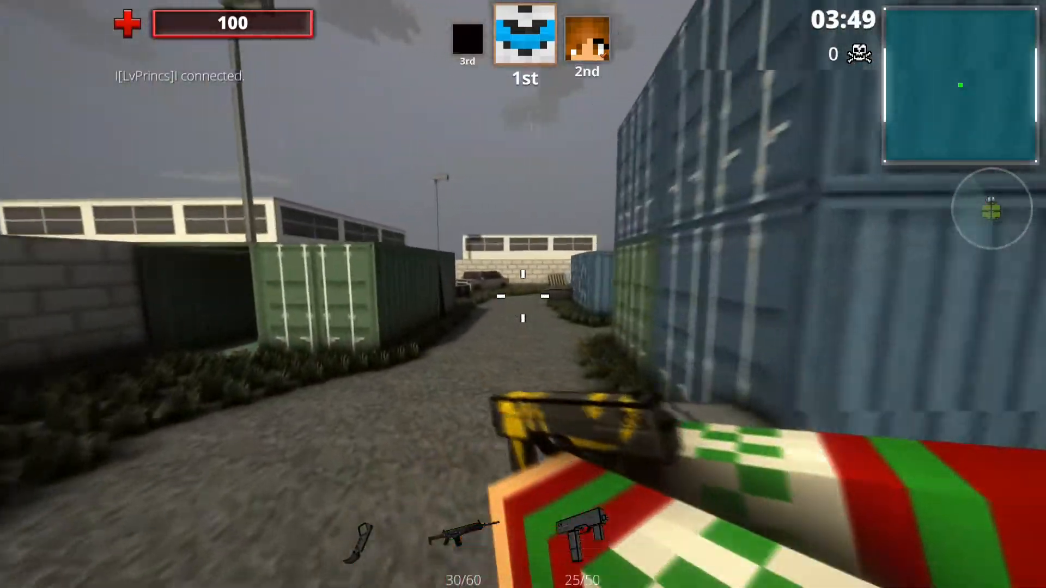
mouse_move(523, 294)
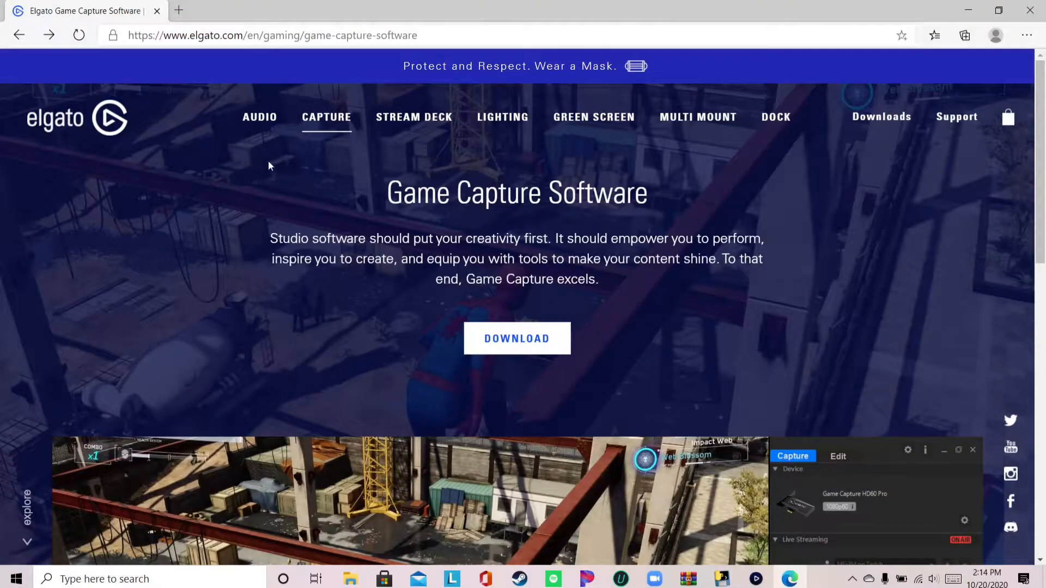
mouse_move(319, 418)
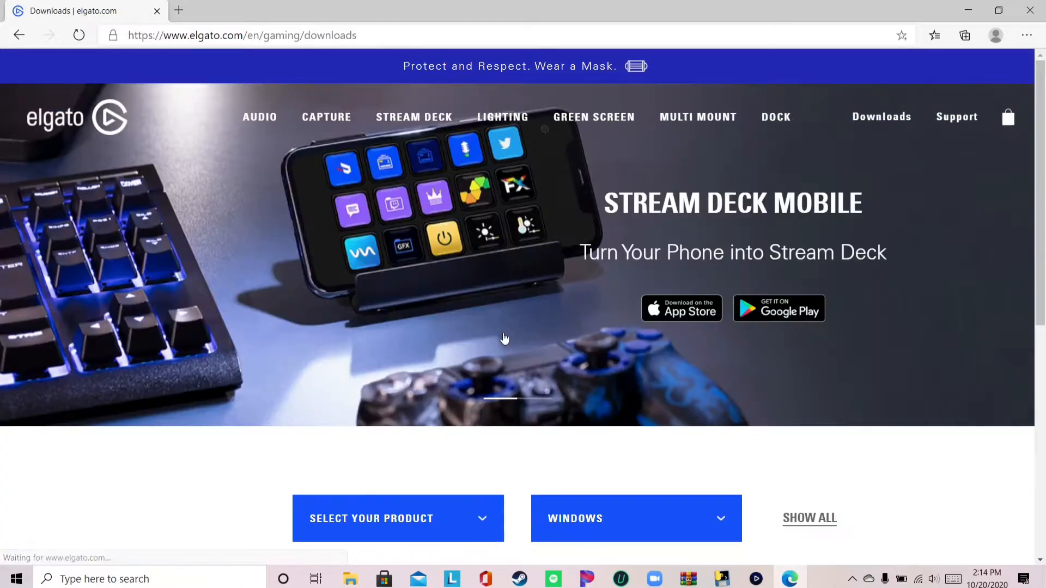
scroll("down", 3)
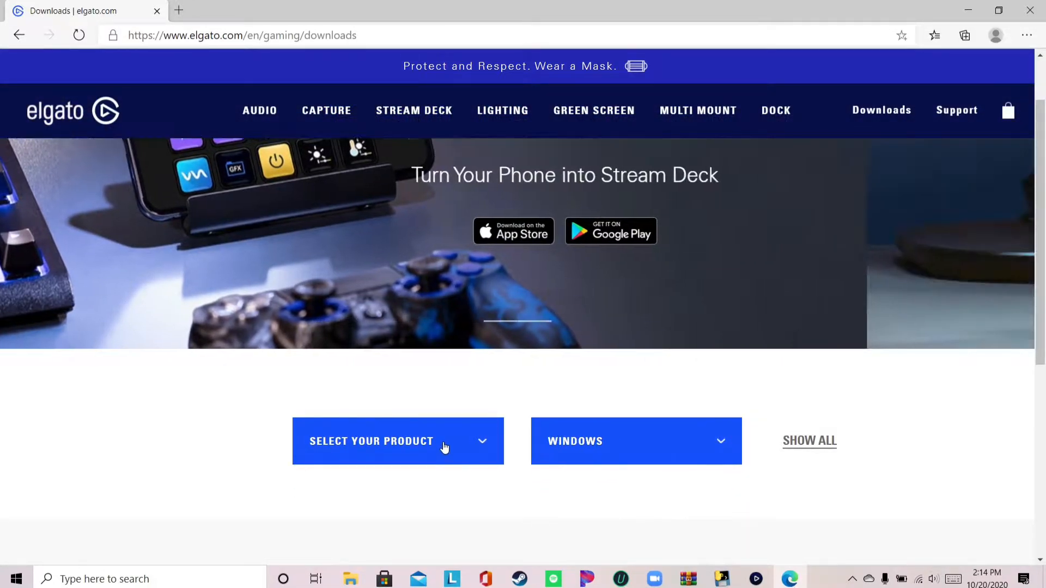
left_click(397, 440)
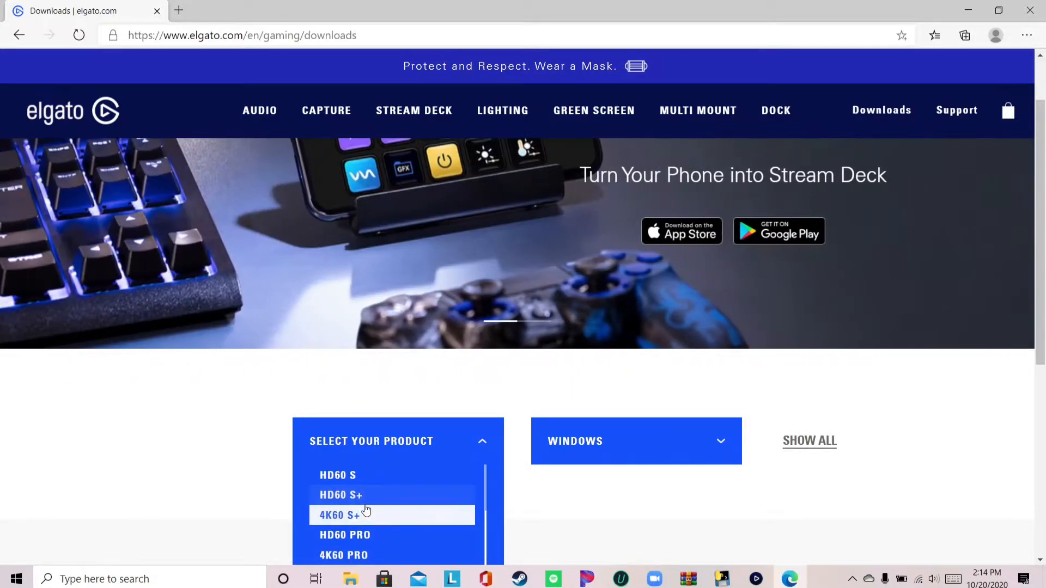
left_click(338, 475)
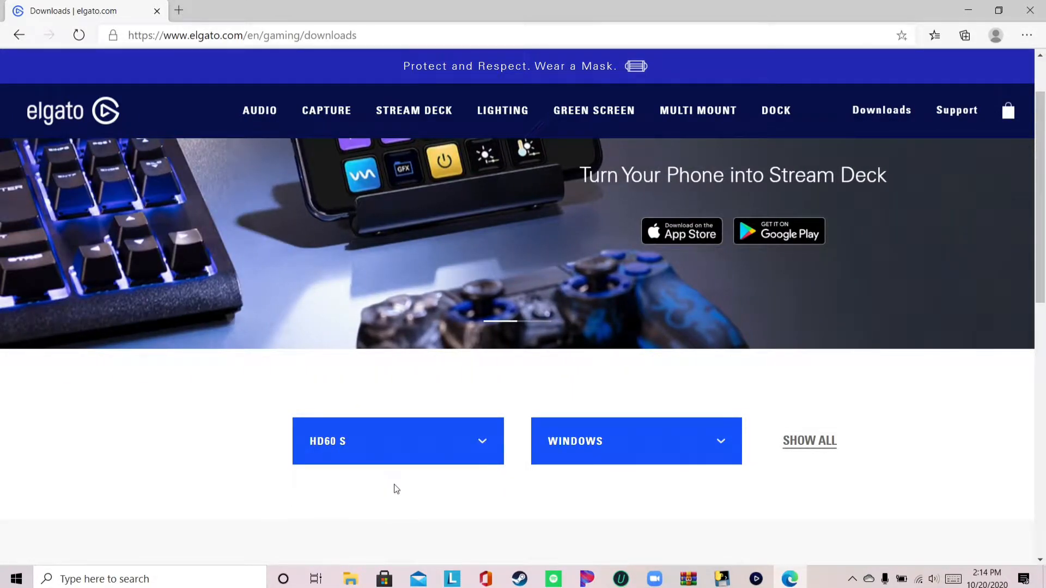
scroll("down", 3)
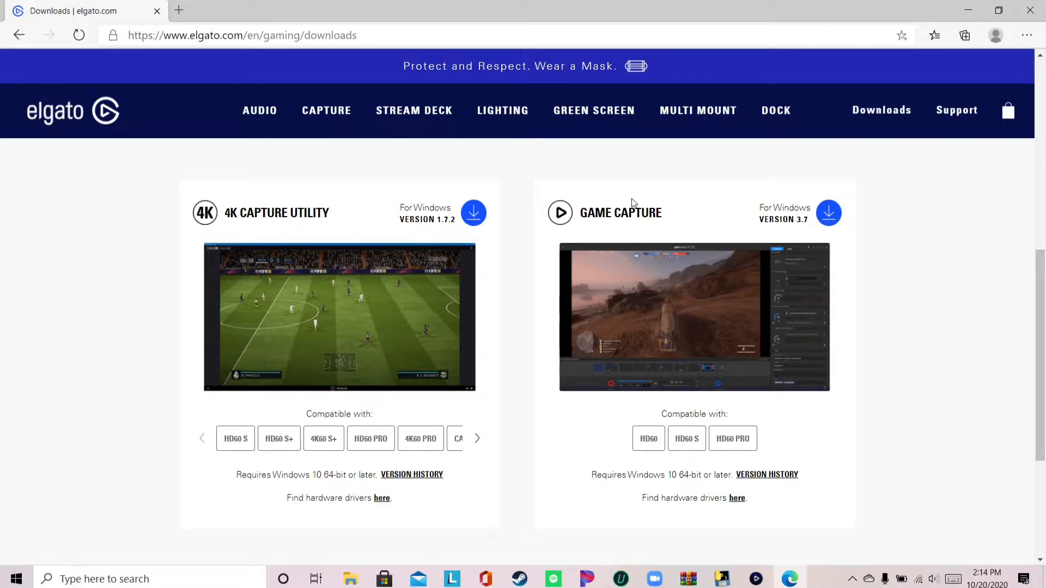
mouse_move(676, 216)
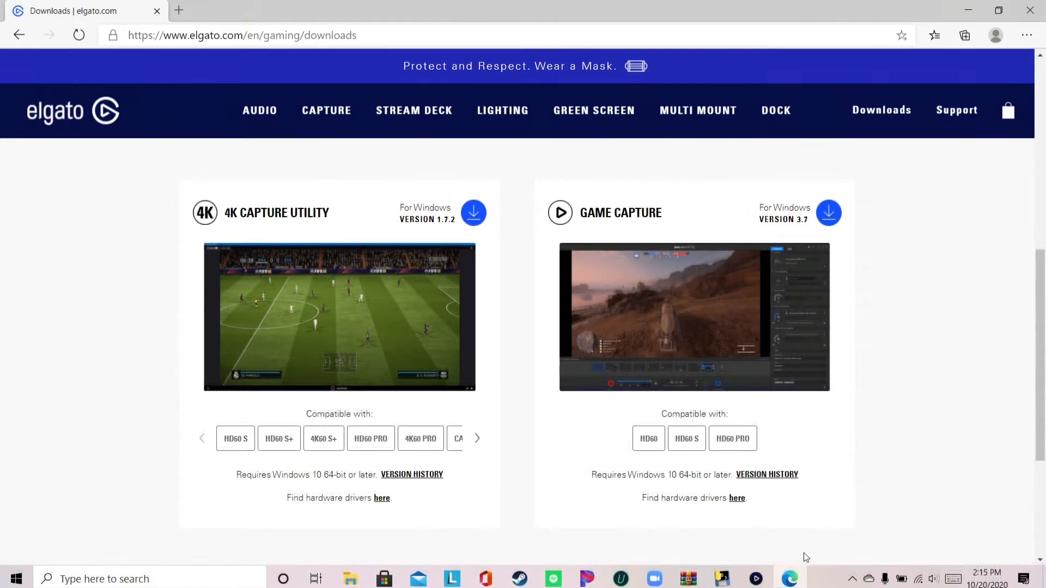
Launch Game Capture HD from the taskbar to show the HD60 S device and streaming panels.
left_click(754, 579)
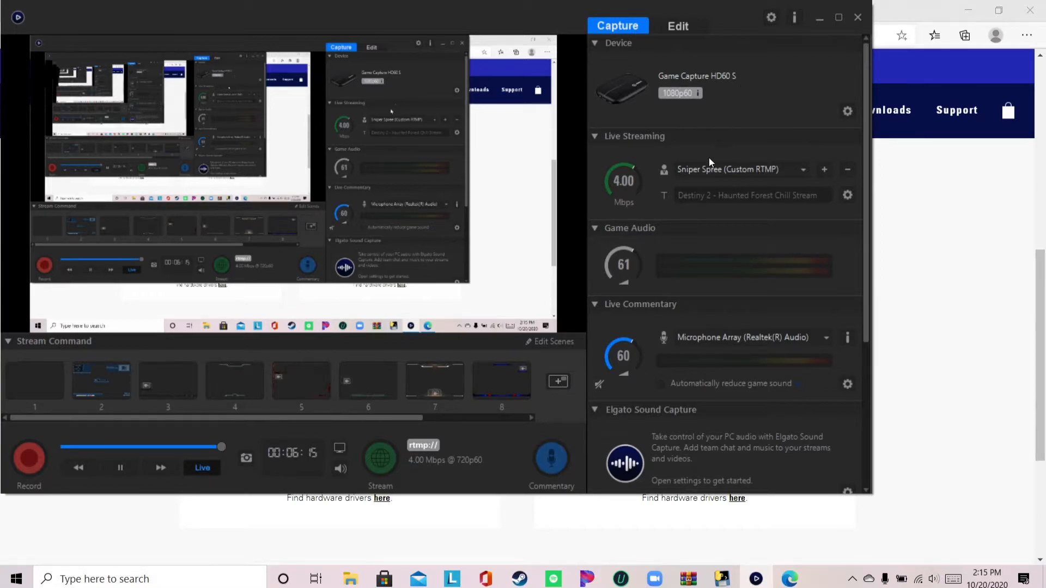
mouse_move(472, 432)
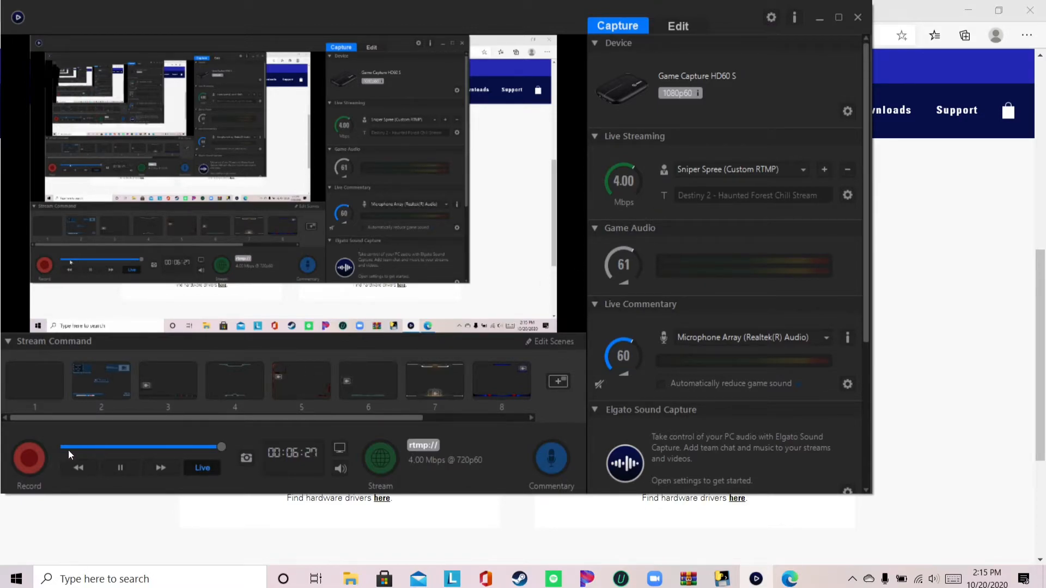
mouse_move(240, 436)
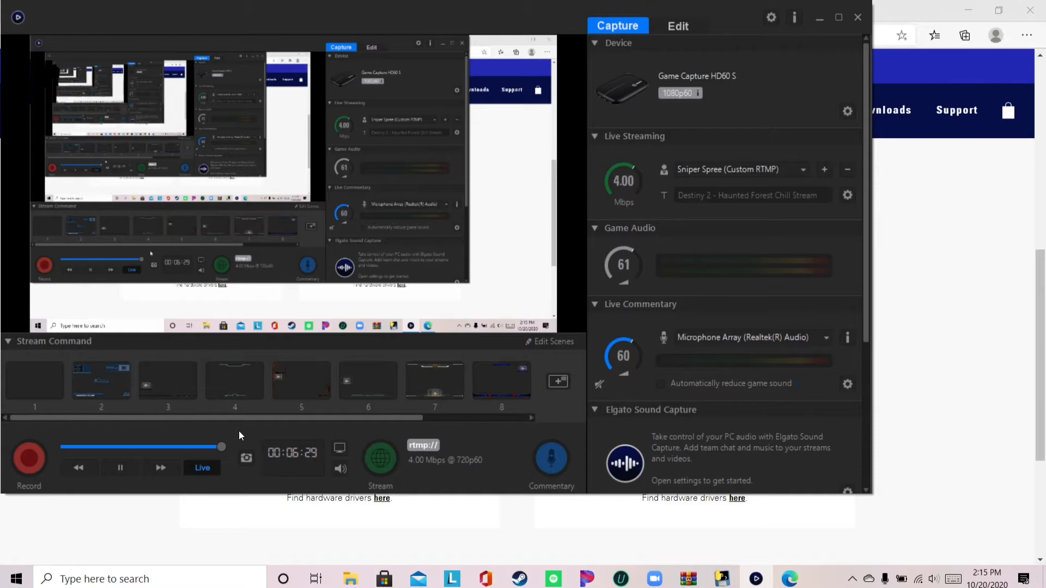